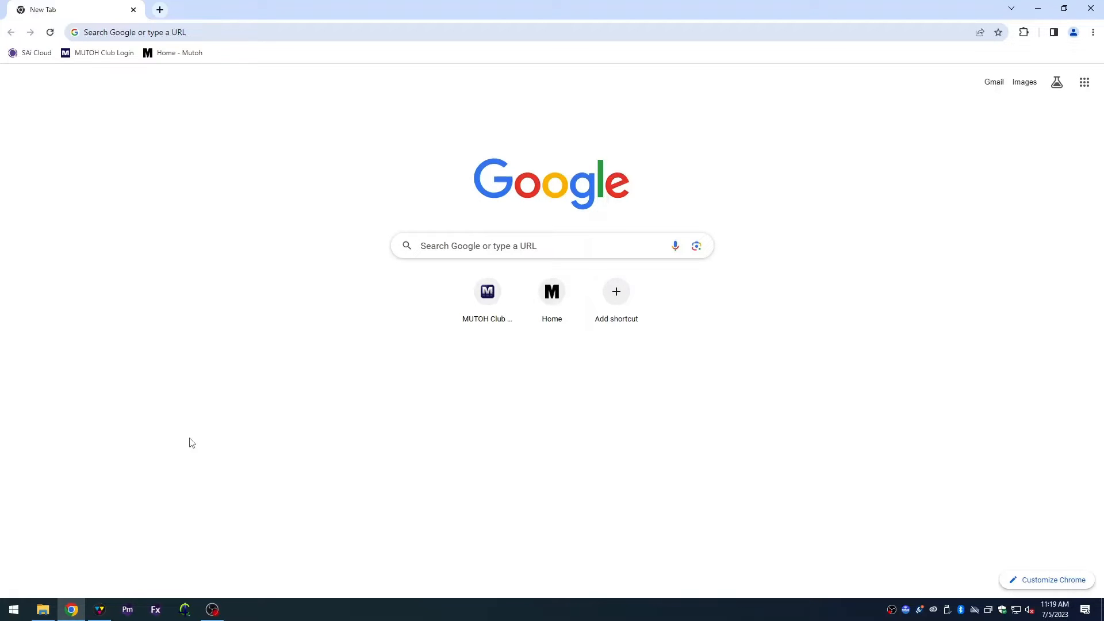
Step: Go from the Mutoh home page to the Support public FTP site
{"action": "left_click", "coordinate": [179, 53]}
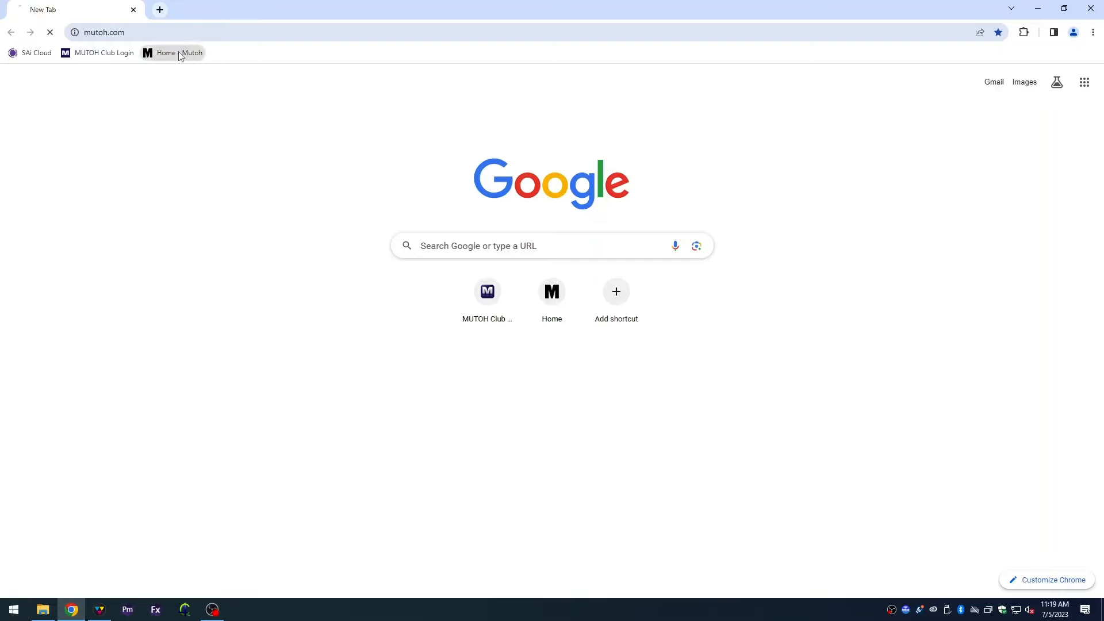
{"action": "left_click", "coordinate": [172, 52]}
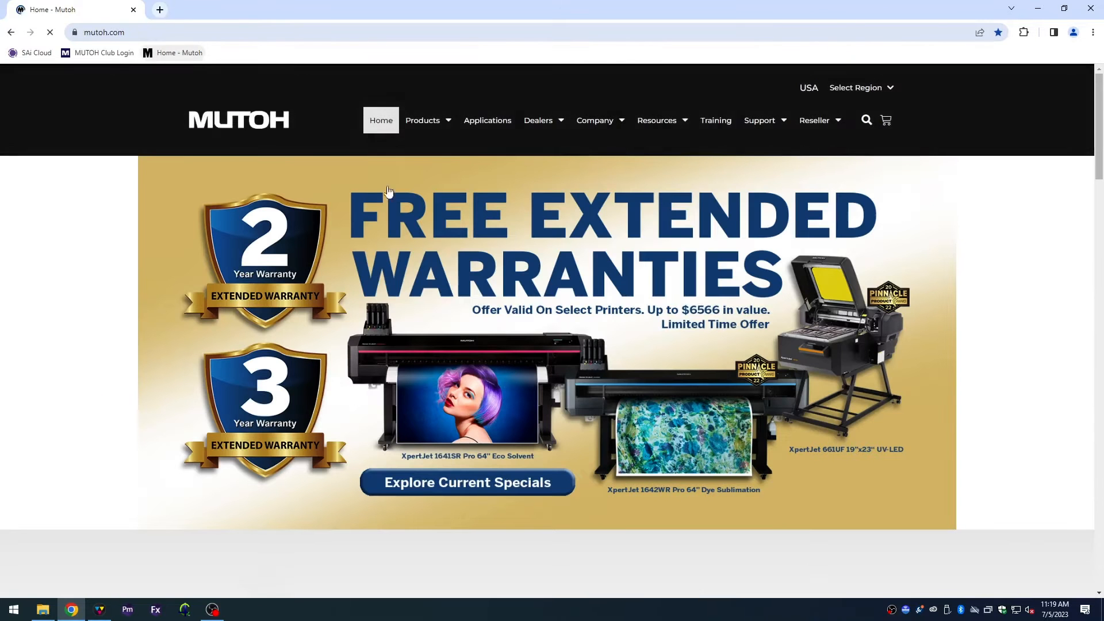
{"action": "left_click", "coordinate": [759, 119]}
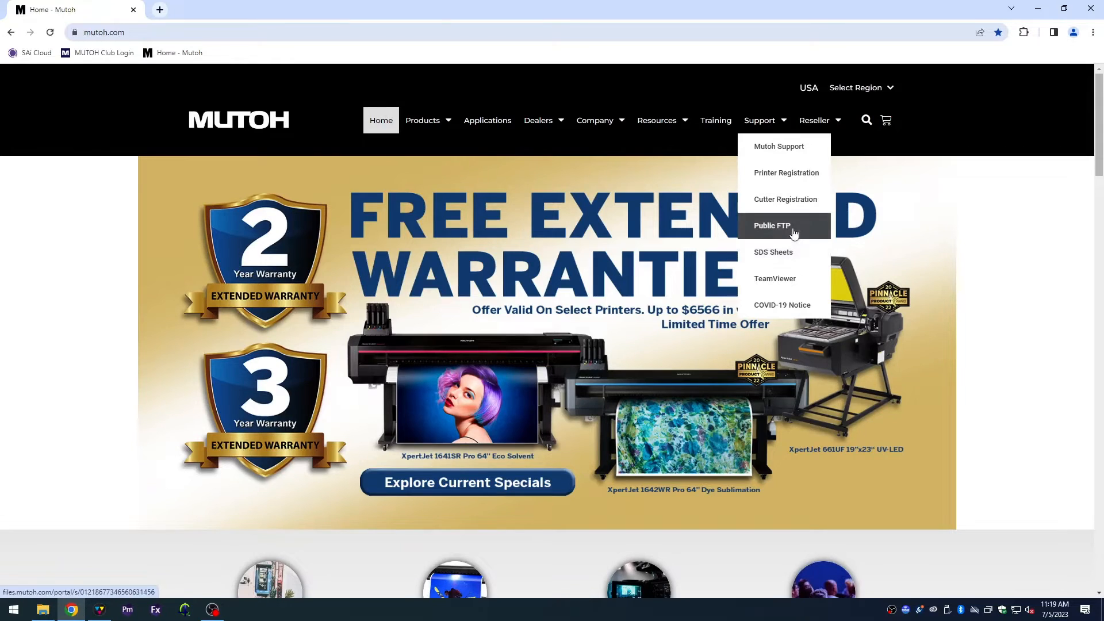
{"action": "left_click", "coordinate": [771, 225]}
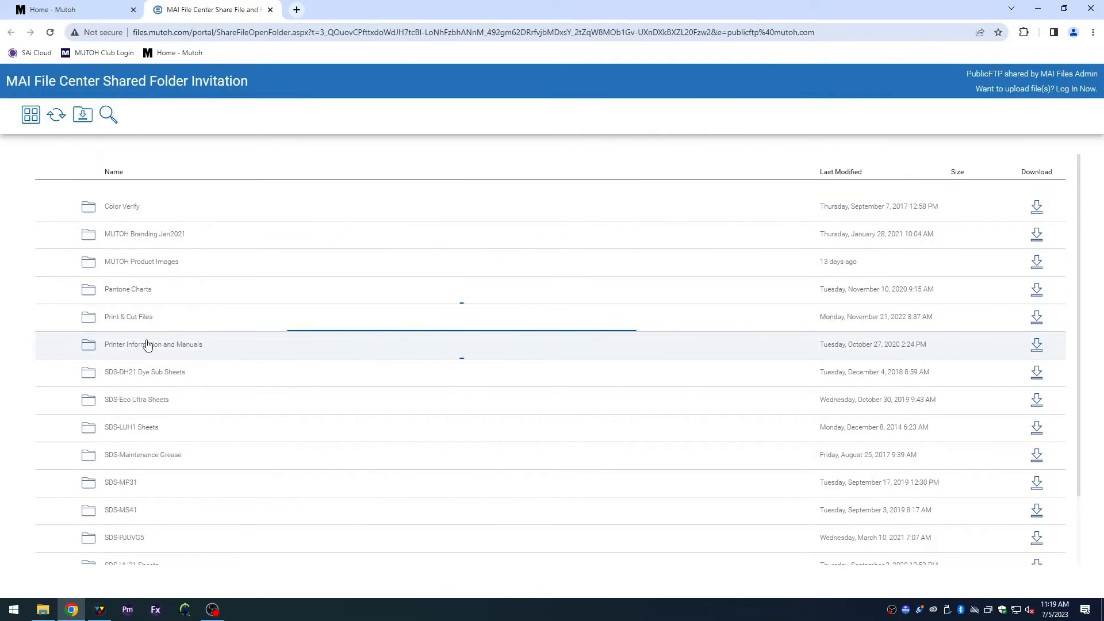
Step: Browse Printer Information and Manuals down to the XPJ-1641SR Pro Flexi 21 profiles folder
{"action": "double_click", "coordinate": [152, 345]}
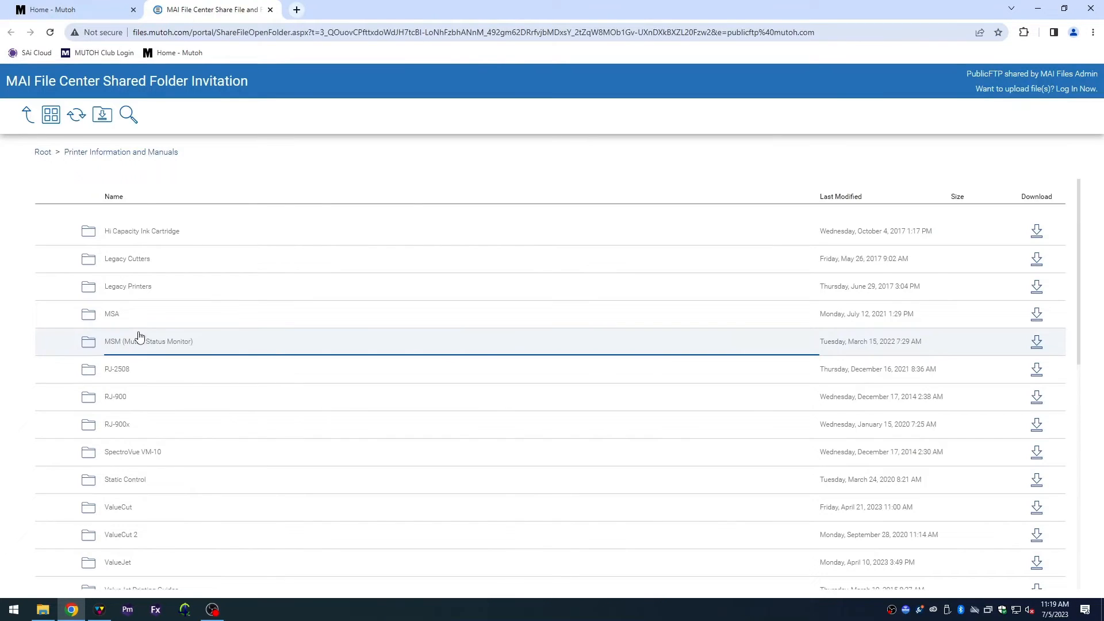
{"action": "scroll", "scroll_direction": "down", "scroll_amount": 3}
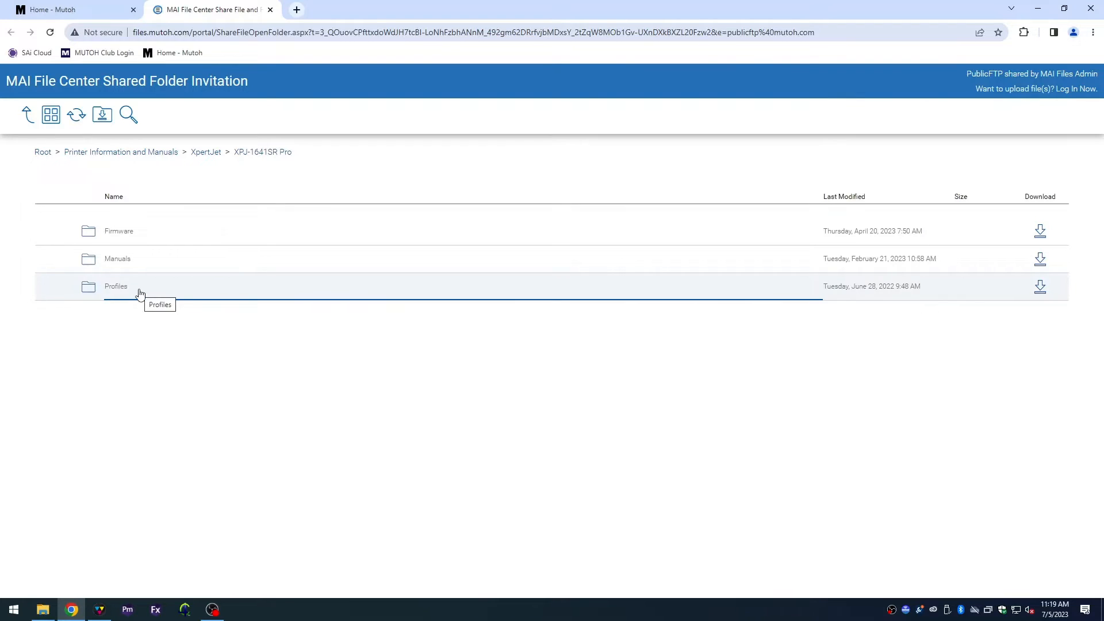
{"action": "double_click", "coordinate": [115, 286]}
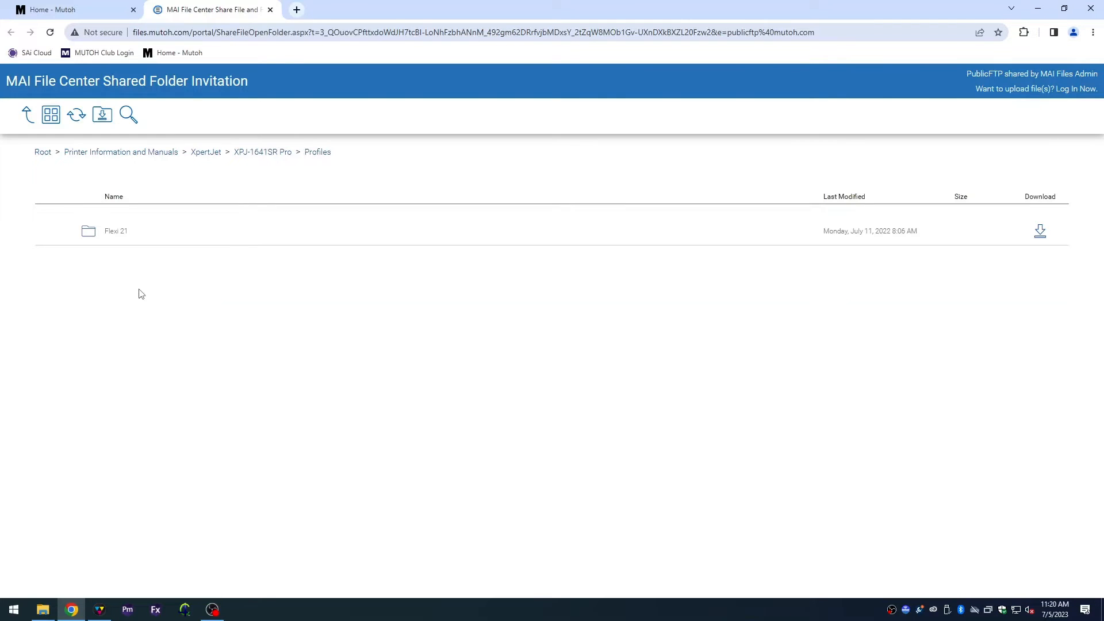
{"action": "left_click", "coordinate": [116, 231]}
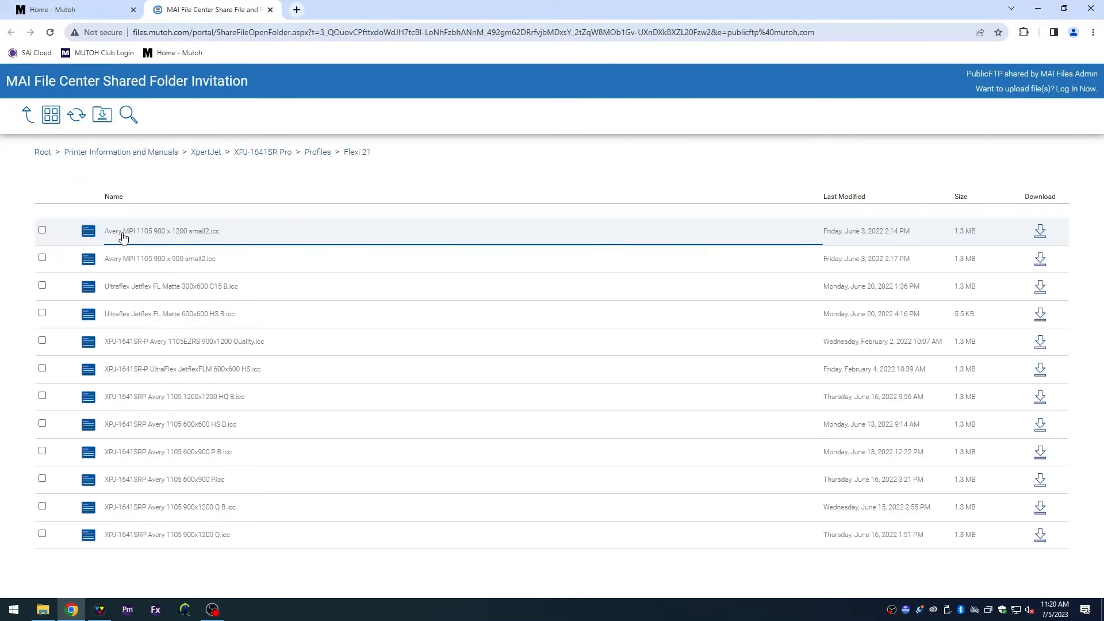
Step: In VerteLith's Manage > Print Environment, edit Print & Cut Generic and continue past the first page
{"action": "left_click", "coordinate": [100, 610]}
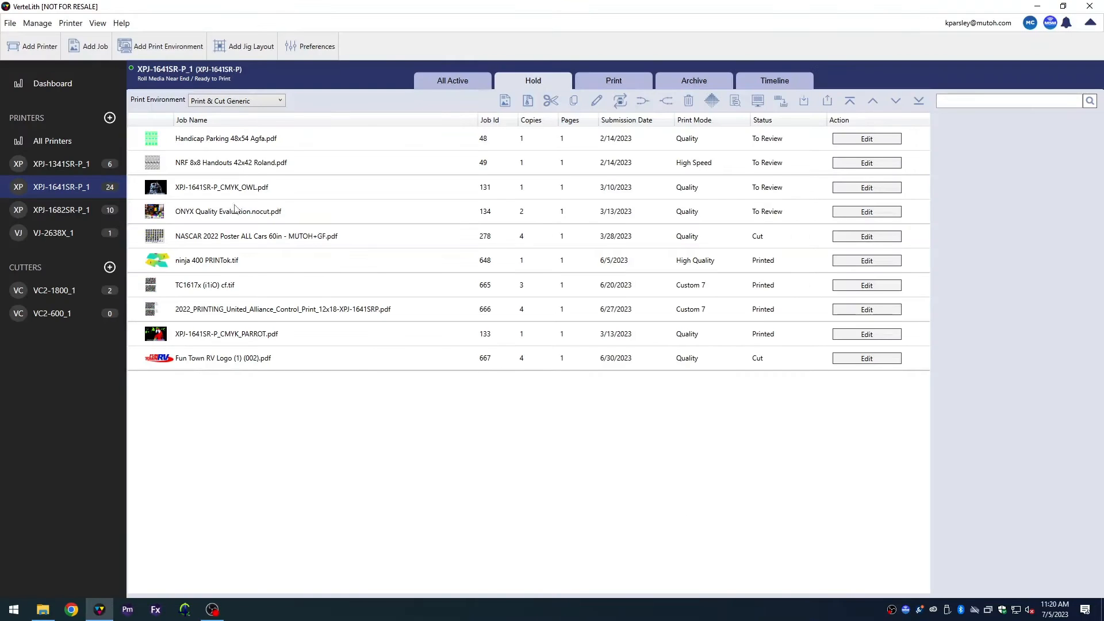
{"action": "left_click", "coordinate": [37, 23]}
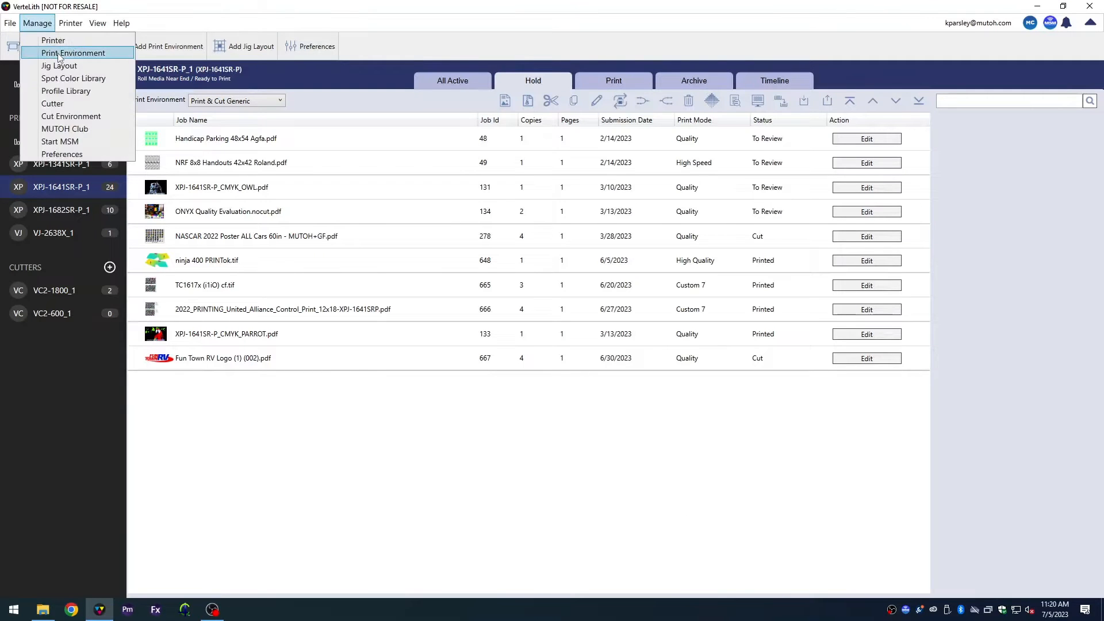
{"action": "left_click", "coordinate": [73, 53]}
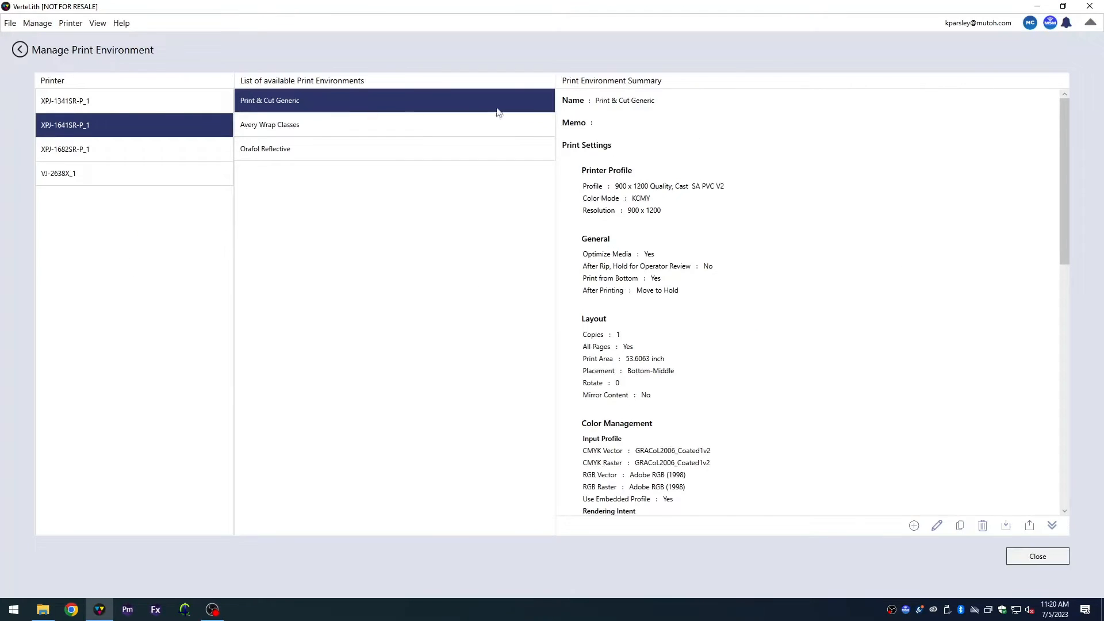
{"action": "left_click", "coordinate": [937, 525]}
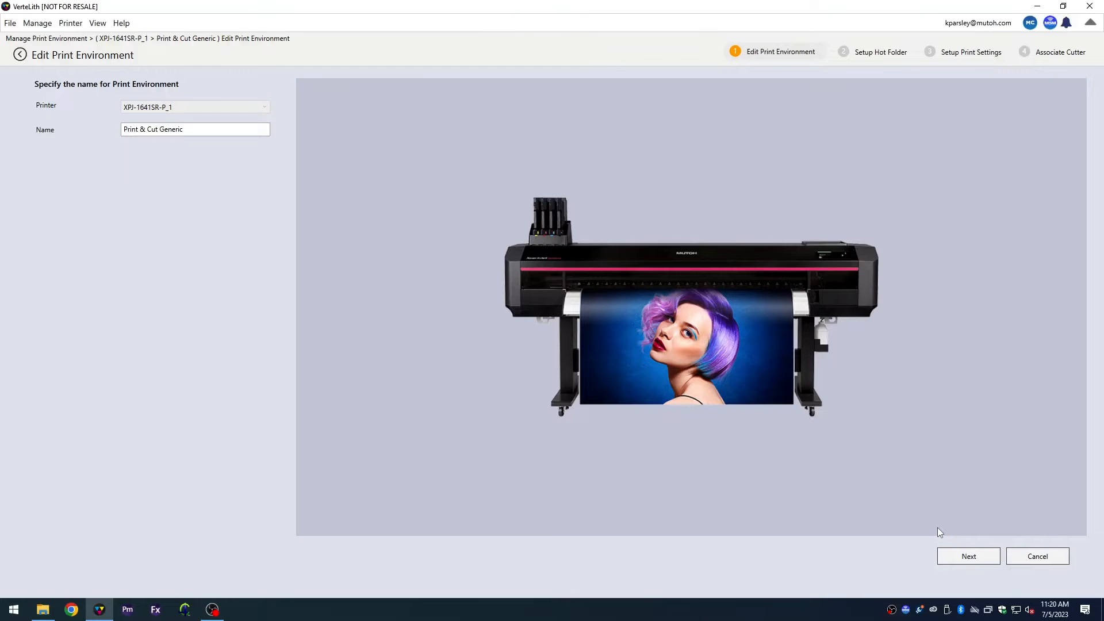
{"action": "left_click", "coordinate": [968, 556]}
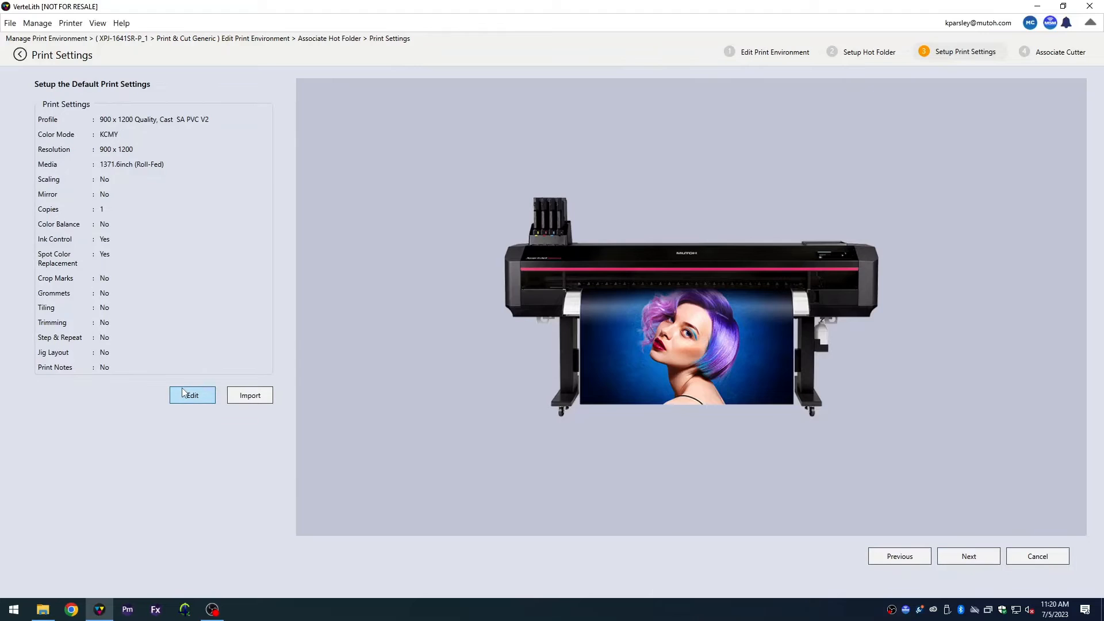
Step: Edit the print settings and open the Printer Profile Download Manager
{"action": "left_click", "coordinate": [192, 395]}
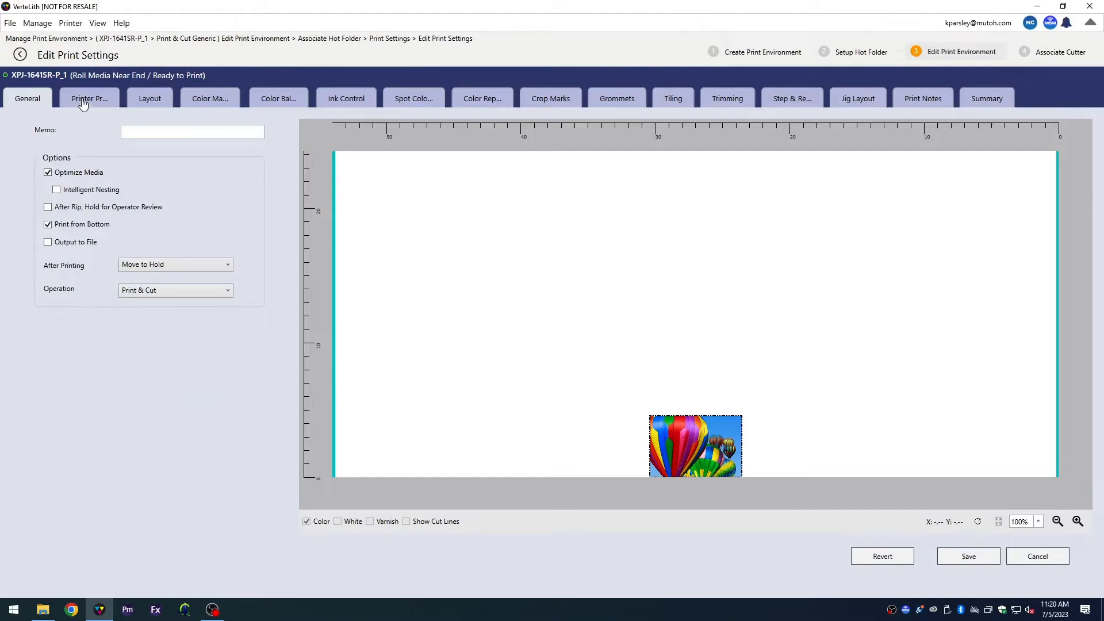
{"action": "left_click", "coordinate": [89, 98]}
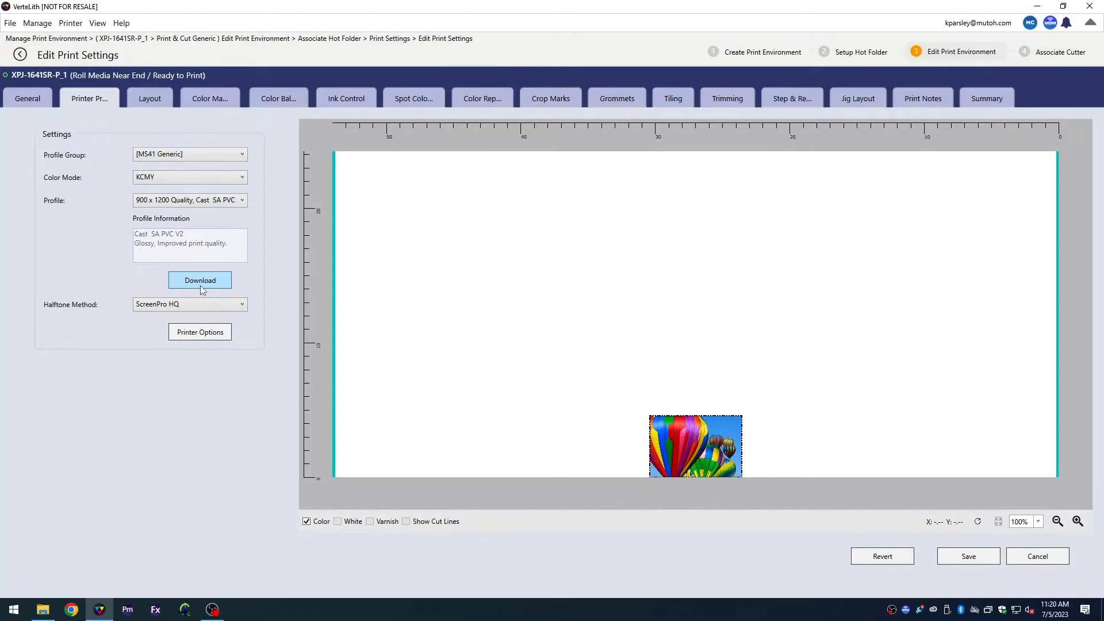
{"action": "left_click", "coordinate": [200, 280]}
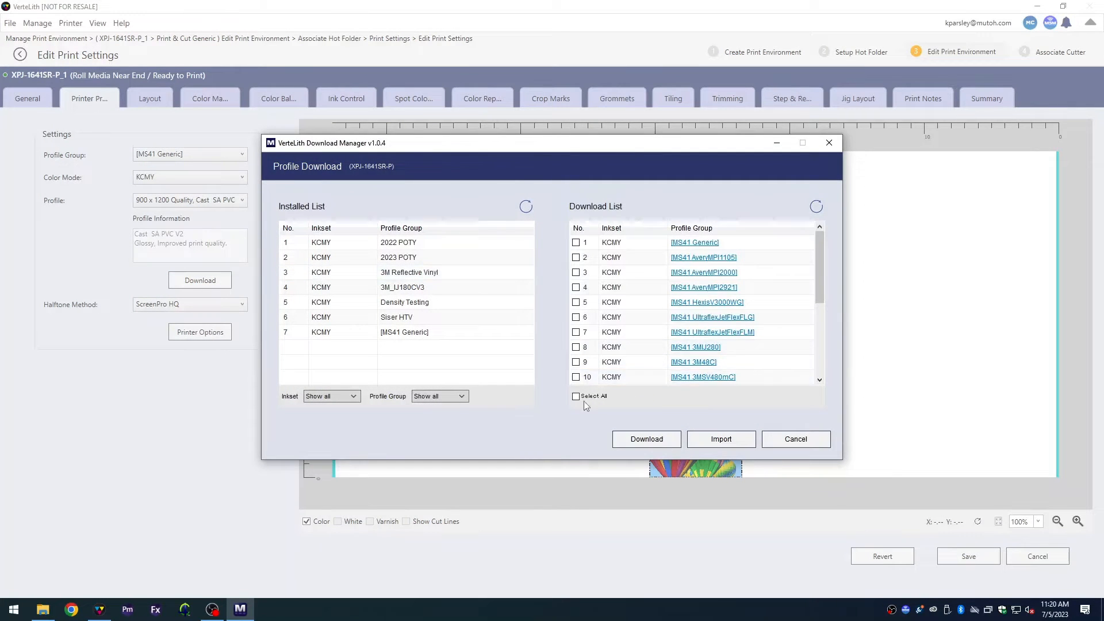
Step: Download all XPJ-1641SR-P profile groups, acknowledge completion and close the Download Manager
{"action": "left_click", "coordinate": [575, 395]}
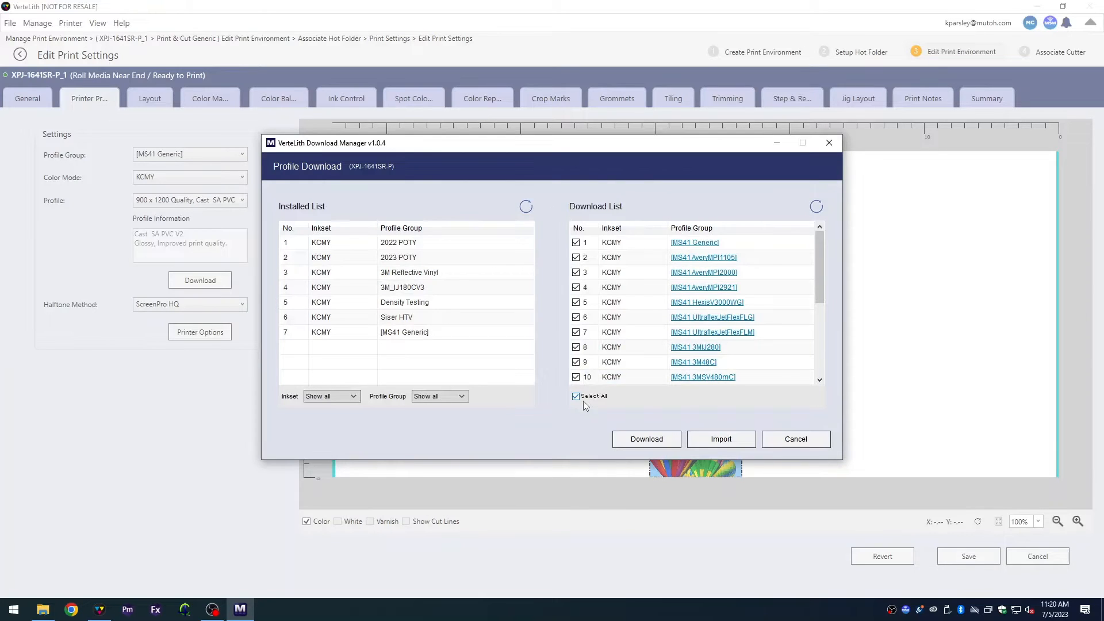
{"action": "left_click", "coordinate": [646, 439]}
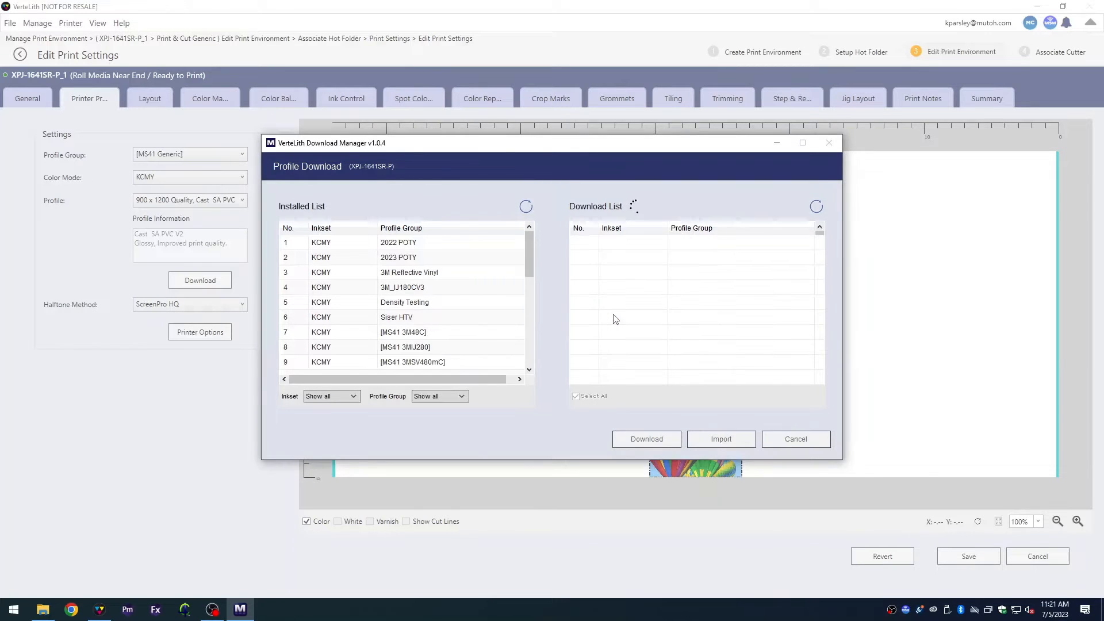
{"action": "left_click", "coordinate": [646, 438]}
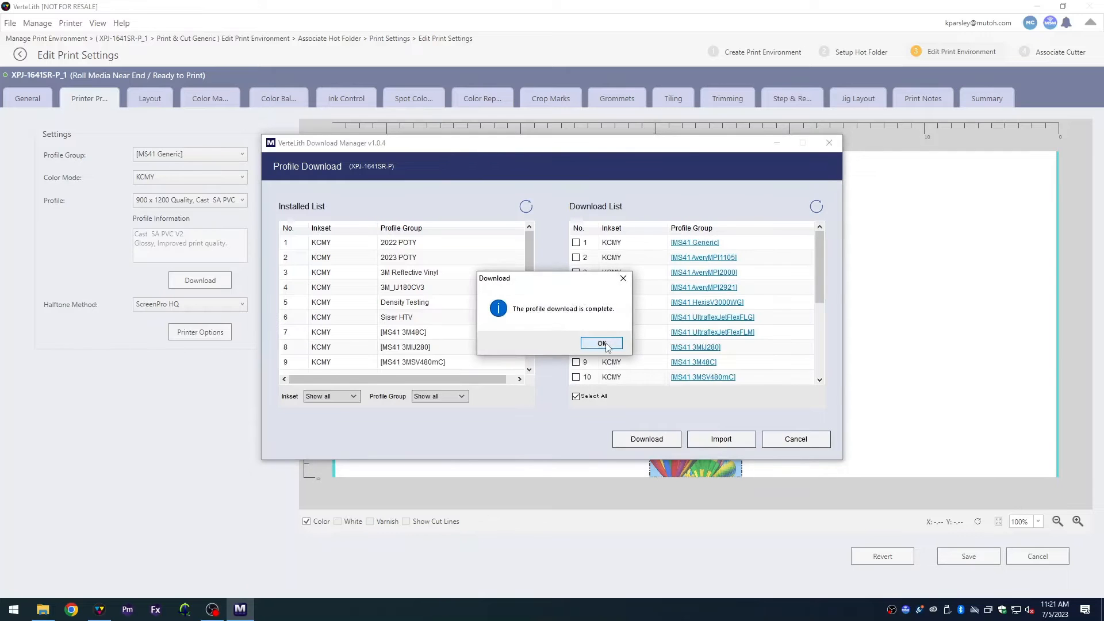
{"action": "left_click", "coordinate": [601, 344]}
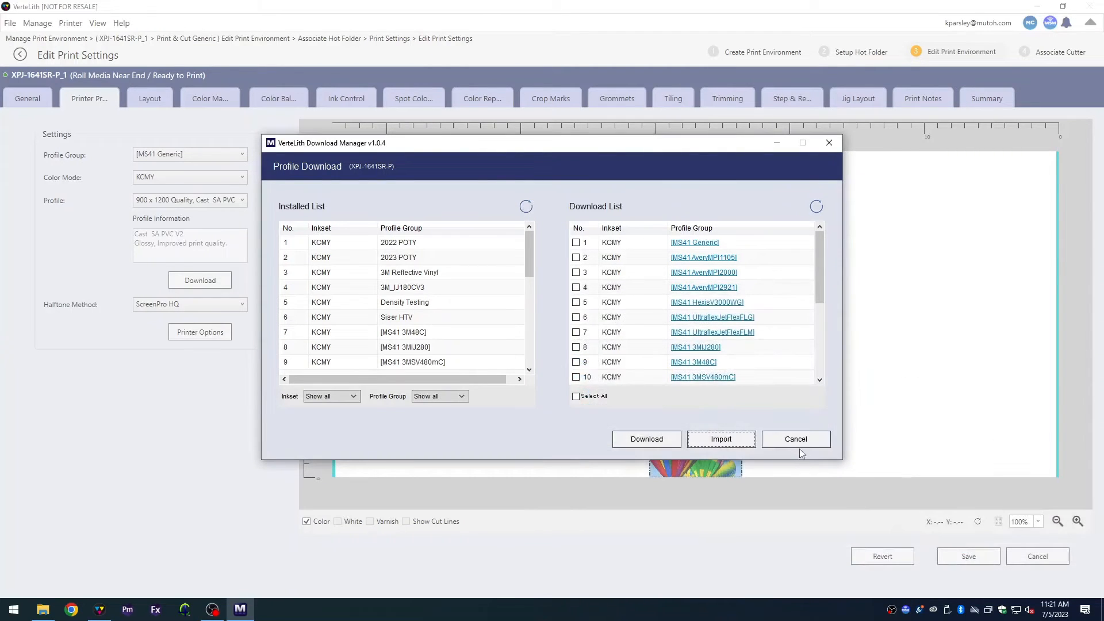
{"action": "left_click", "coordinate": [795, 439]}
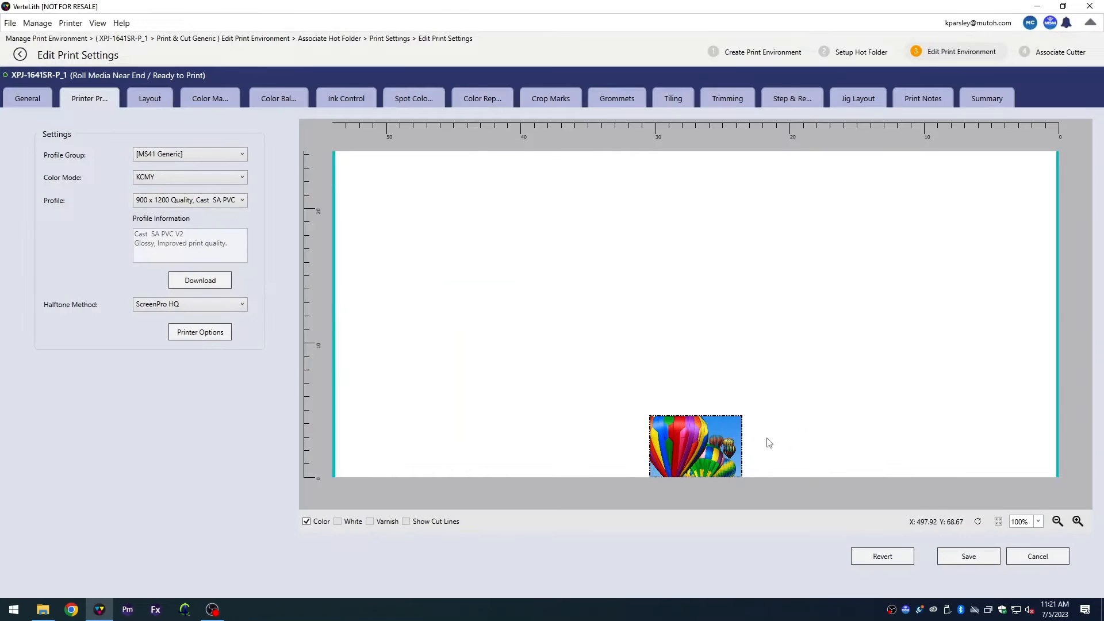
{"action": "mouse_move", "coordinate": [315, 277]}
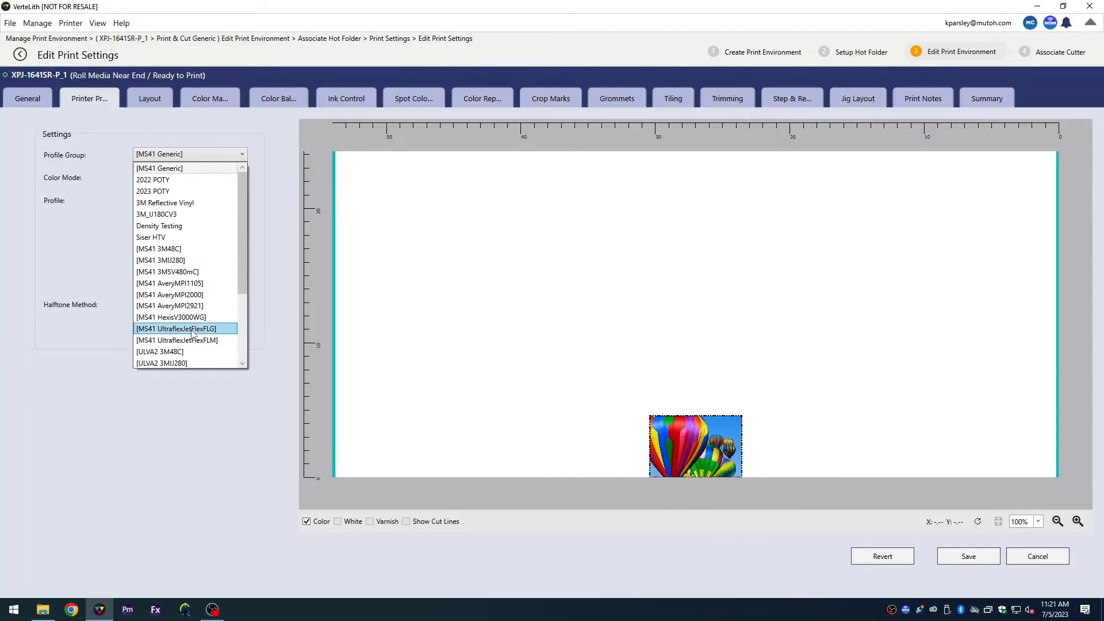
Step: Use profile group [MS41 UltraflexJetFlexFLG], KCMY colour mode and 600x600 High Speed JetFlexFL G V3 profile
{"action": "left_click", "coordinate": [184, 329]}
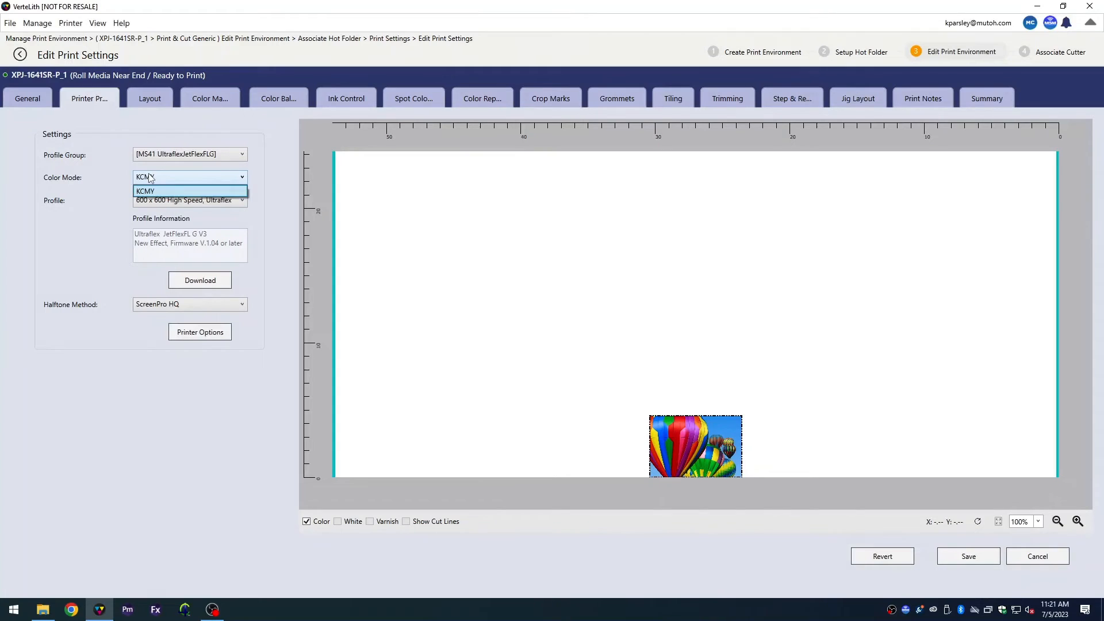
{"action": "left_click", "coordinate": [145, 191]}
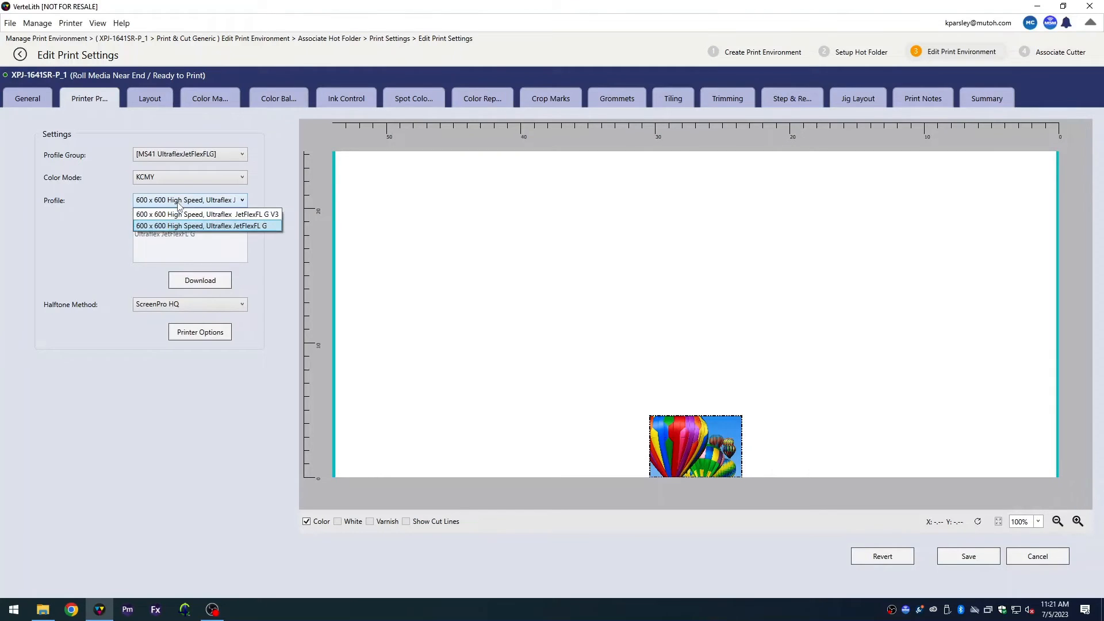
{"action": "left_click", "coordinate": [208, 214]}
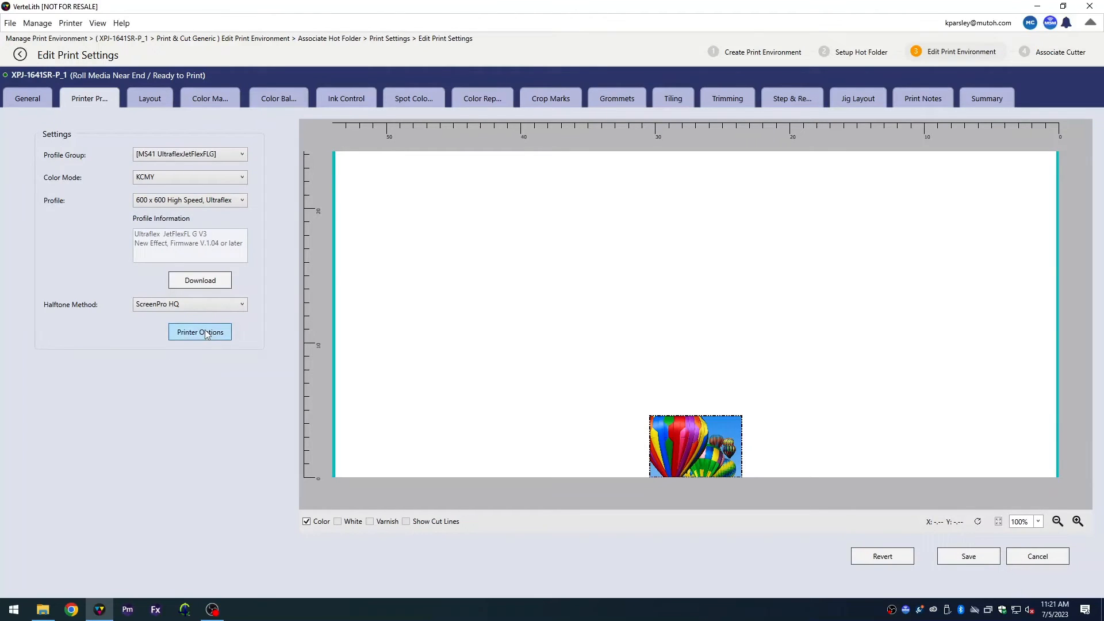
Step: Keep Adobe RGB (1998) as RGB input and set raster rendering intent to RelativeColorimetric
{"action": "left_click", "coordinate": [199, 331]}
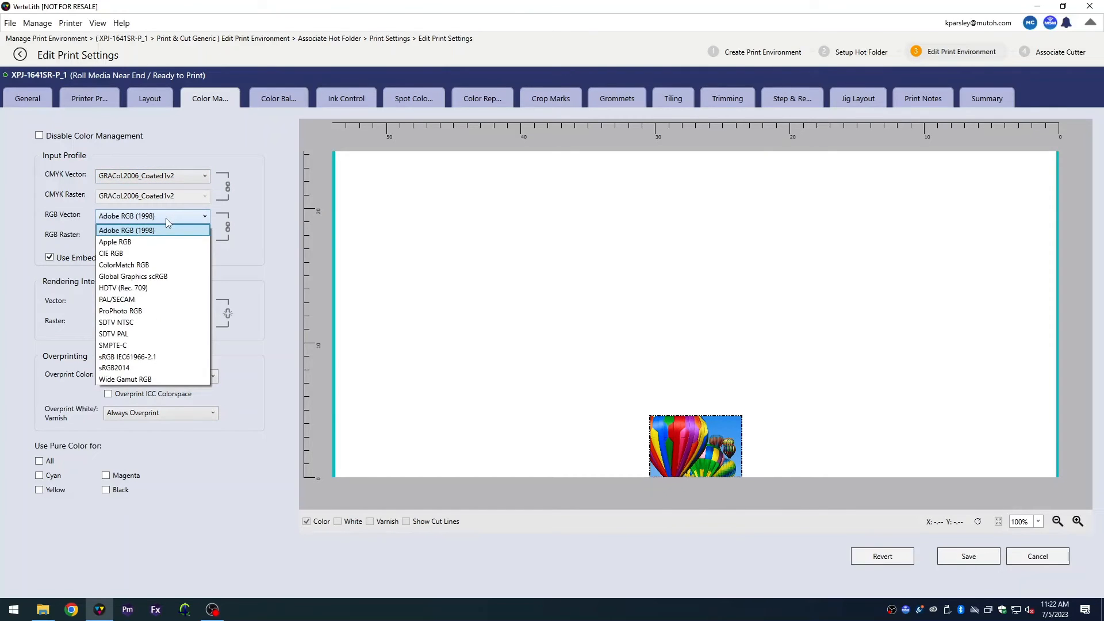
{"action": "left_click", "coordinate": [126, 230]}
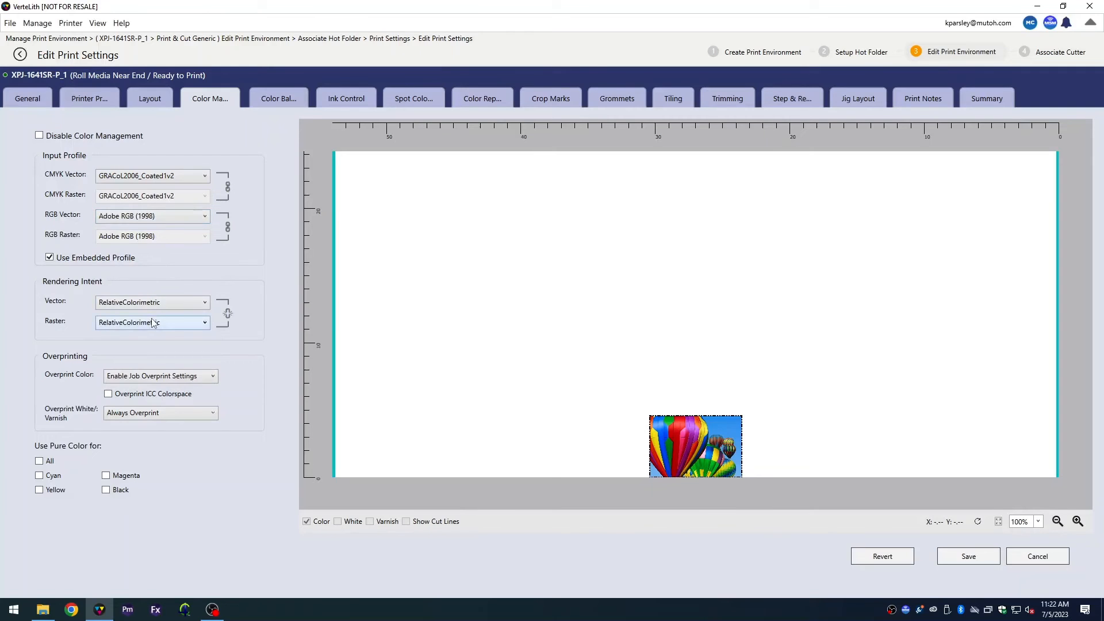
{"action": "left_click", "coordinate": [151, 322]}
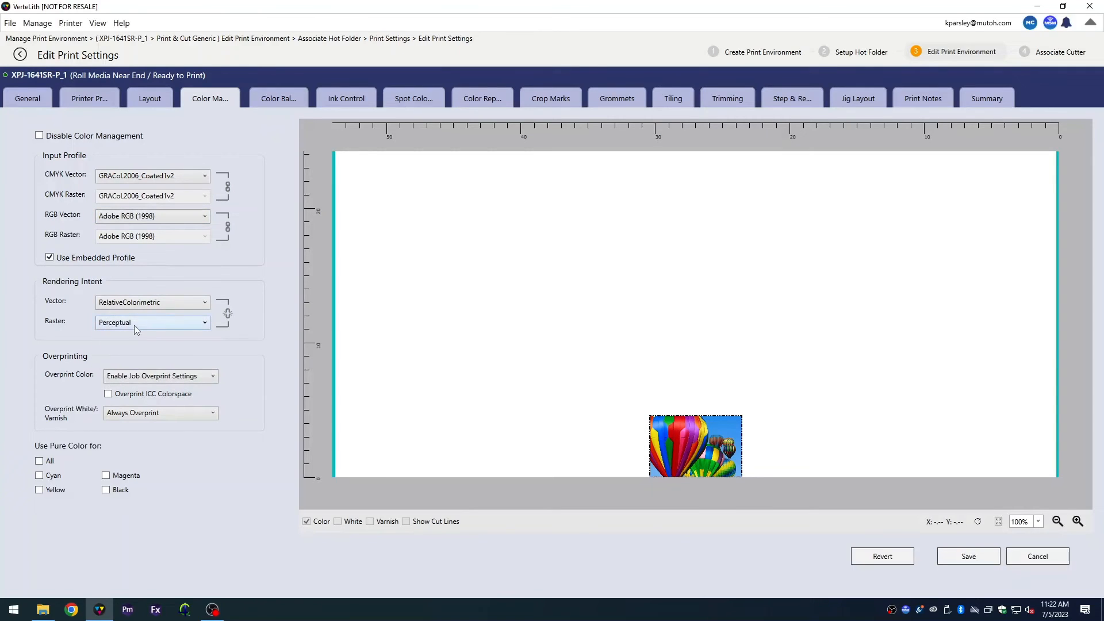
{"action": "left_click", "coordinate": [151, 322]}
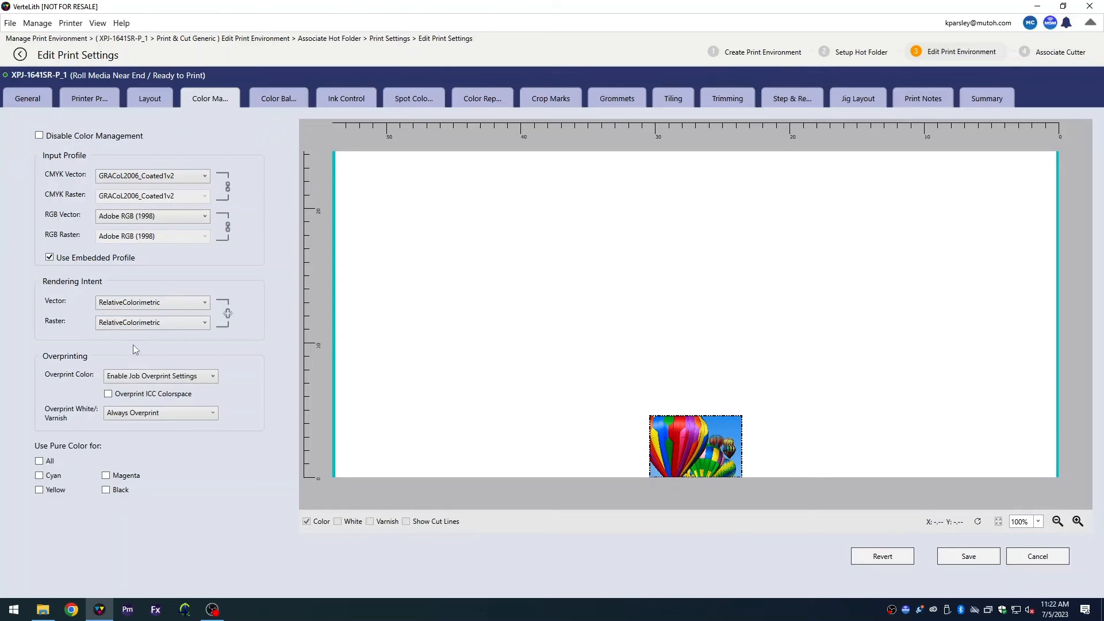
{"action": "mouse_move", "coordinate": [136, 345]}
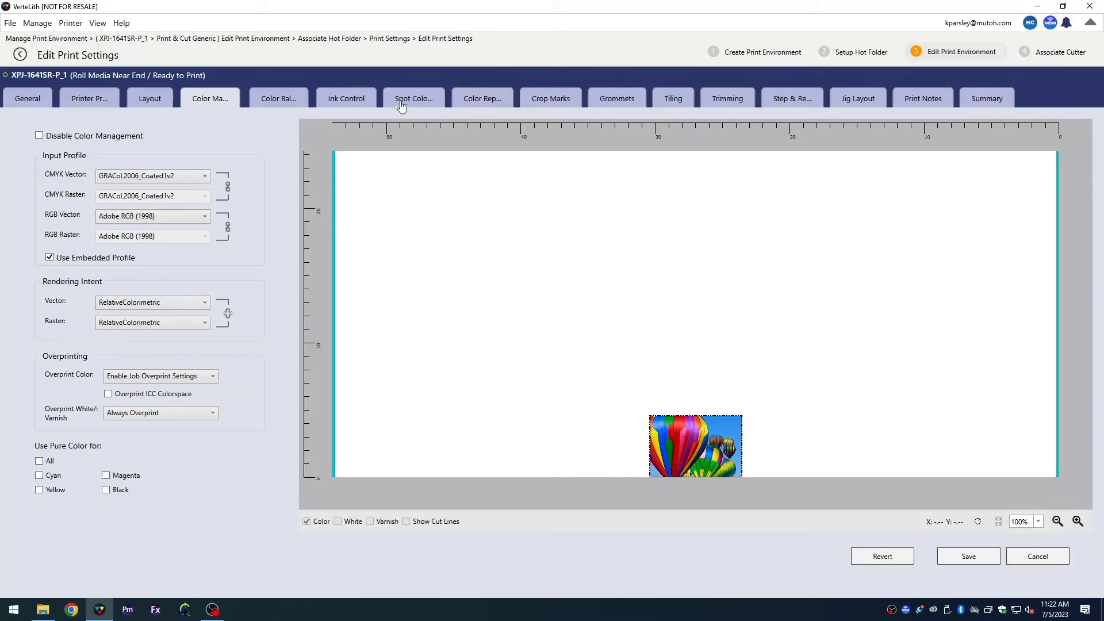
Step: Check the Spot Color settings, where spot color replacement is enabled
{"action": "left_click", "coordinate": [414, 98]}
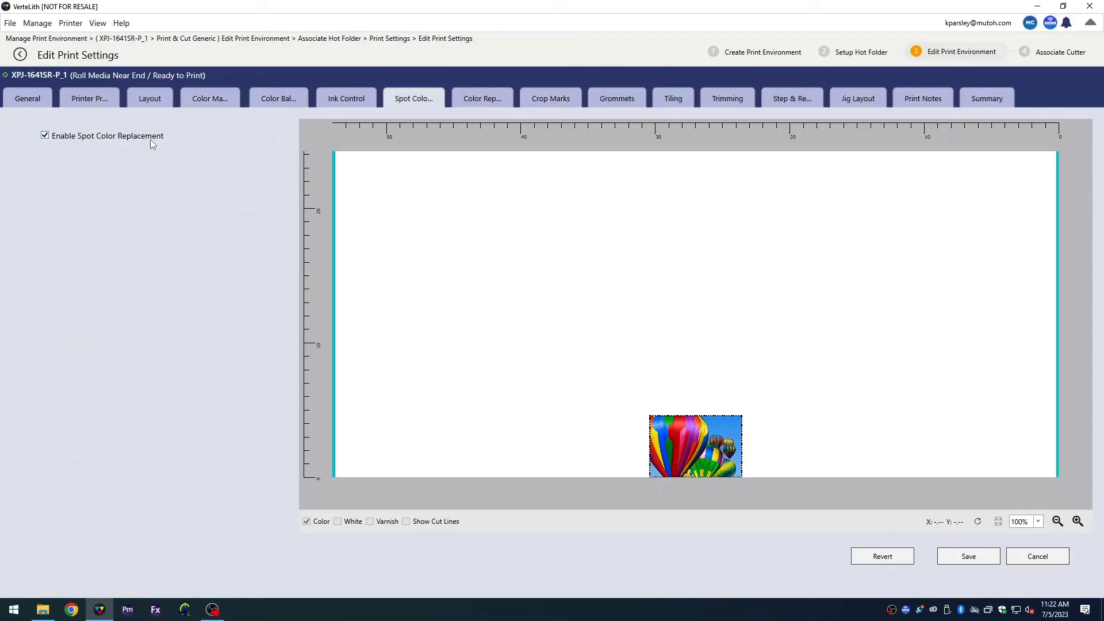
{"action": "mouse_move", "coordinate": [517, 358]}
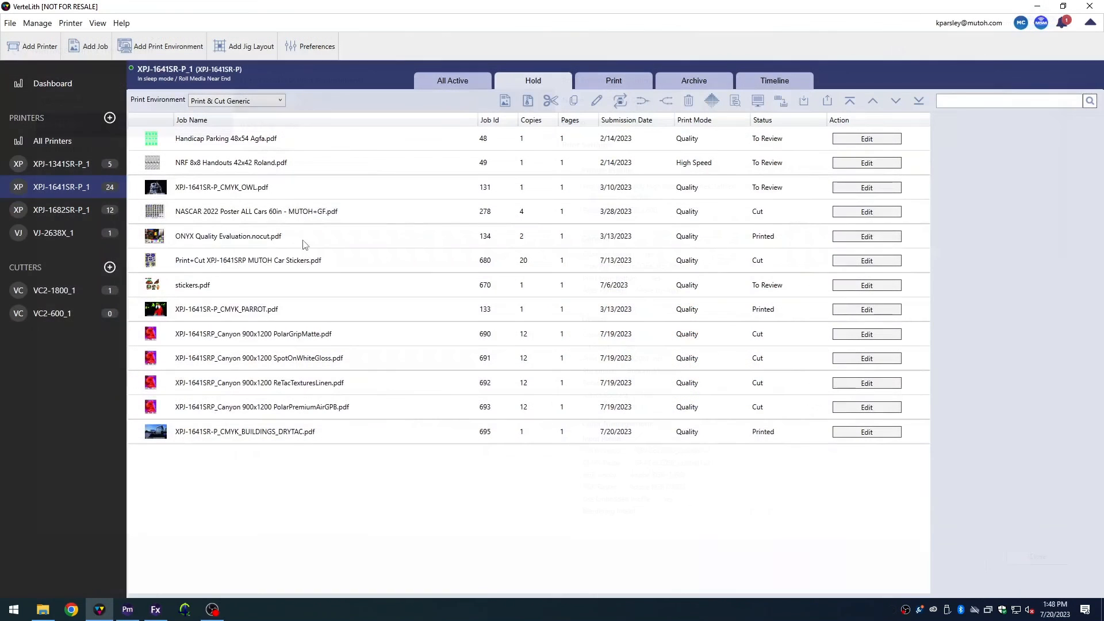
Step: Soft-proof the ONYX Quality Evaluation.nocut.pdf job to display the test chart
{"action": "left_click", "coordinate": [228, 236]}
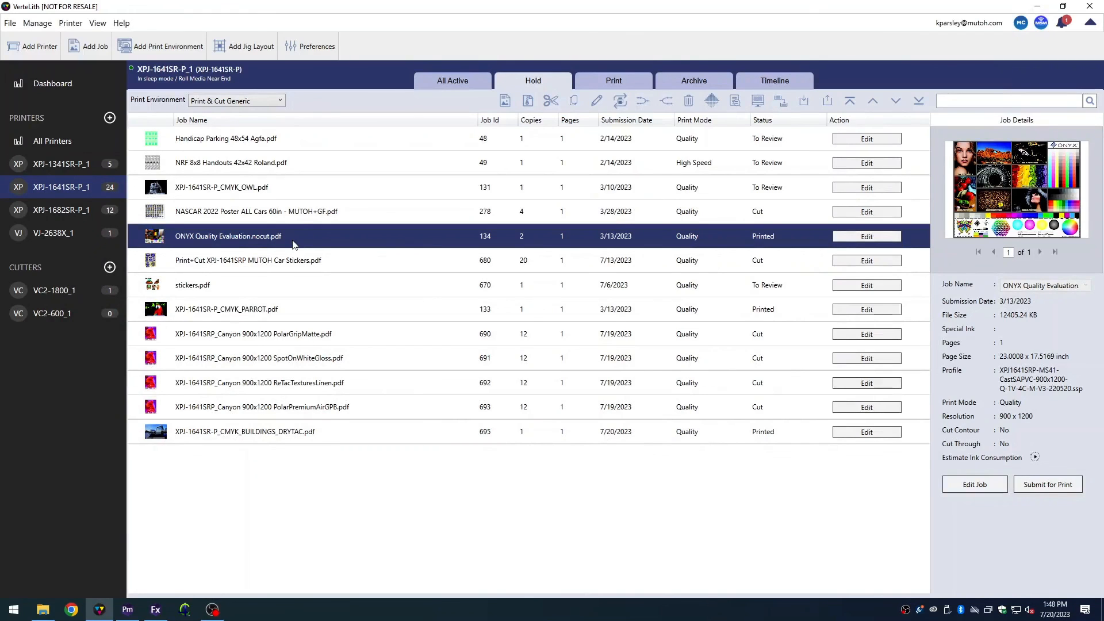
{"action": "mouse_move", "coordinate": [341, 254]}
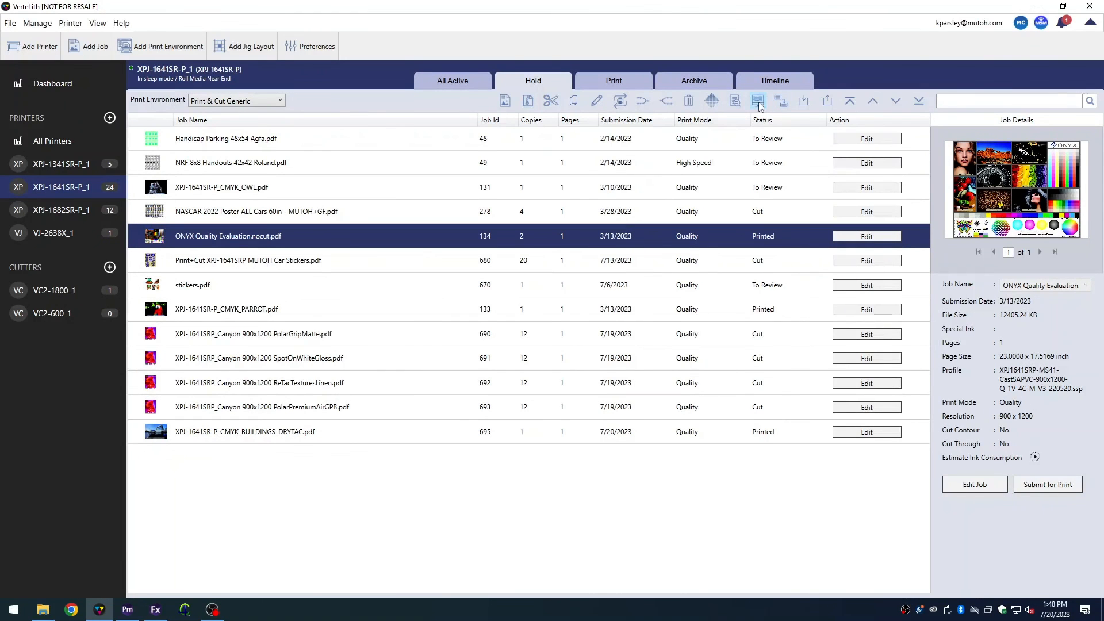
{"action": "left_click", "coordinate": [759, 100]}
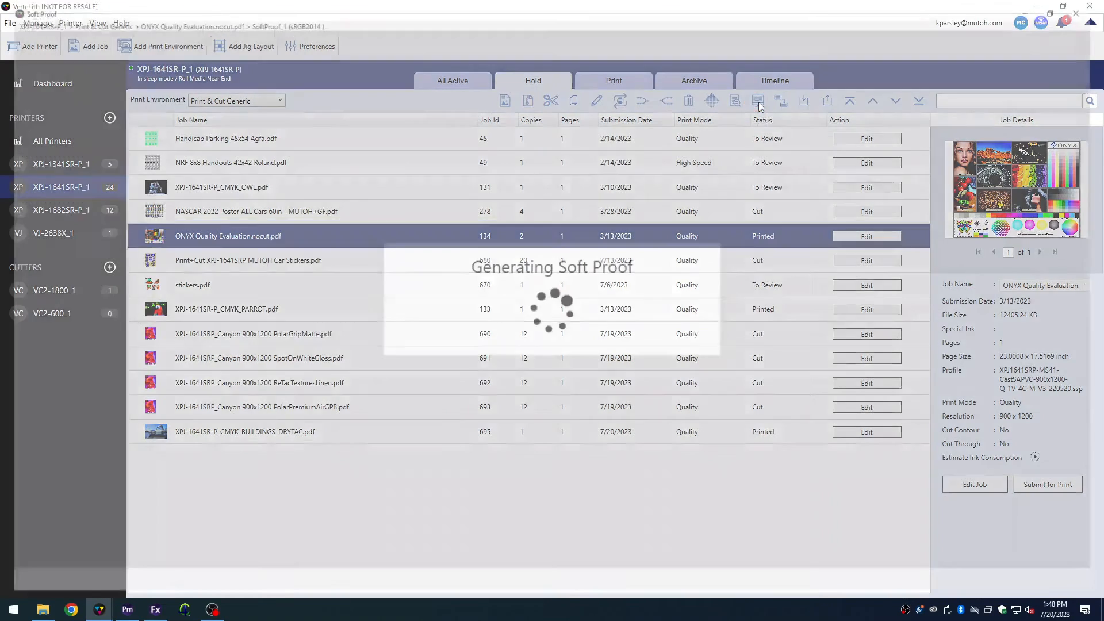
{"action": "left_click", "coordinate": [758, 100]}
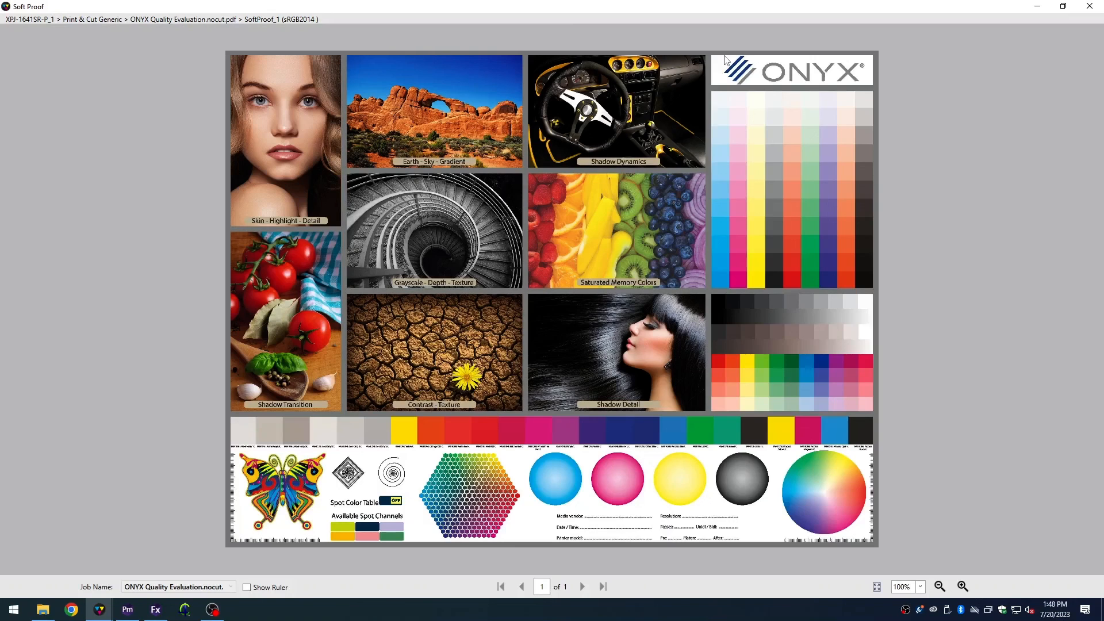
{"action": "mouse_move", "coordinate": [957, 342]}
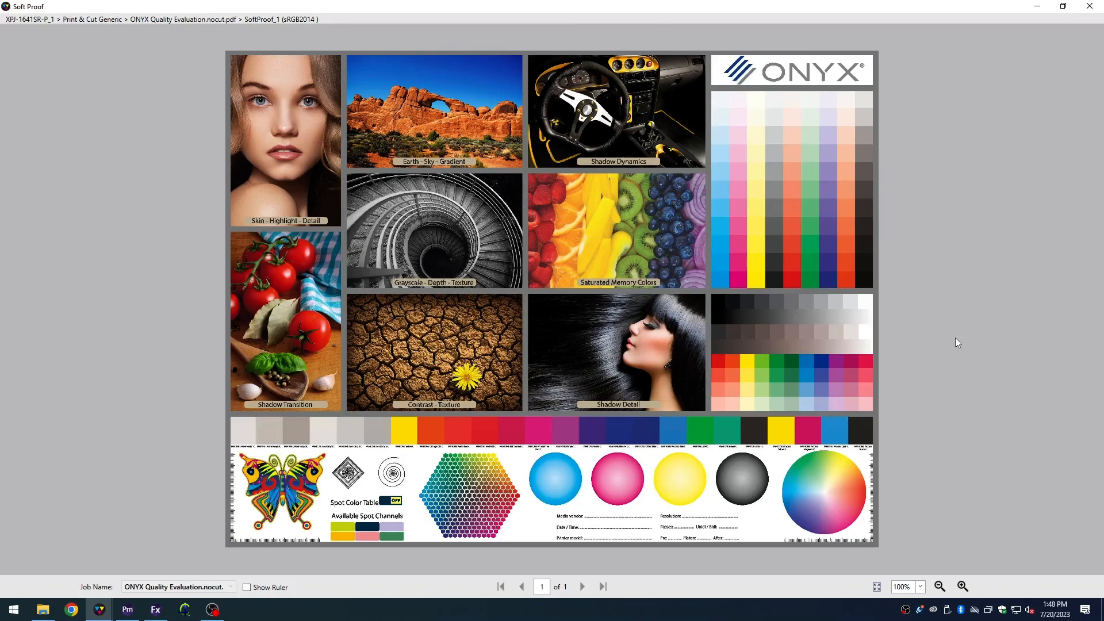